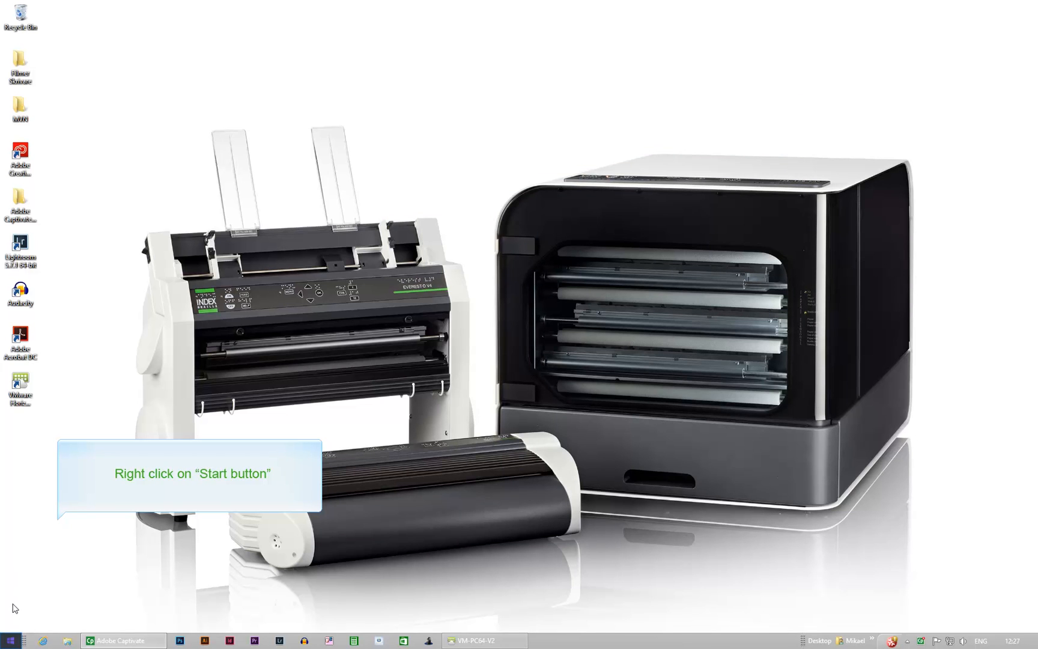
# Step: Open Control Panel from the Start button's quick-access menu
pyautogui.rightClick(9, 640)
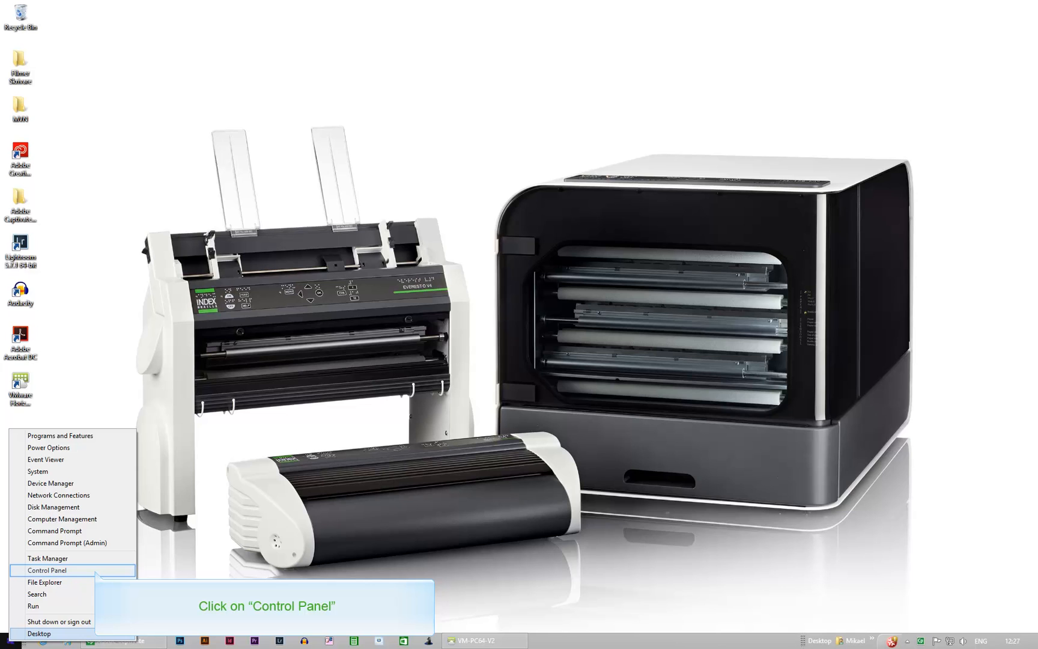
pyautogui.click(45, 569)
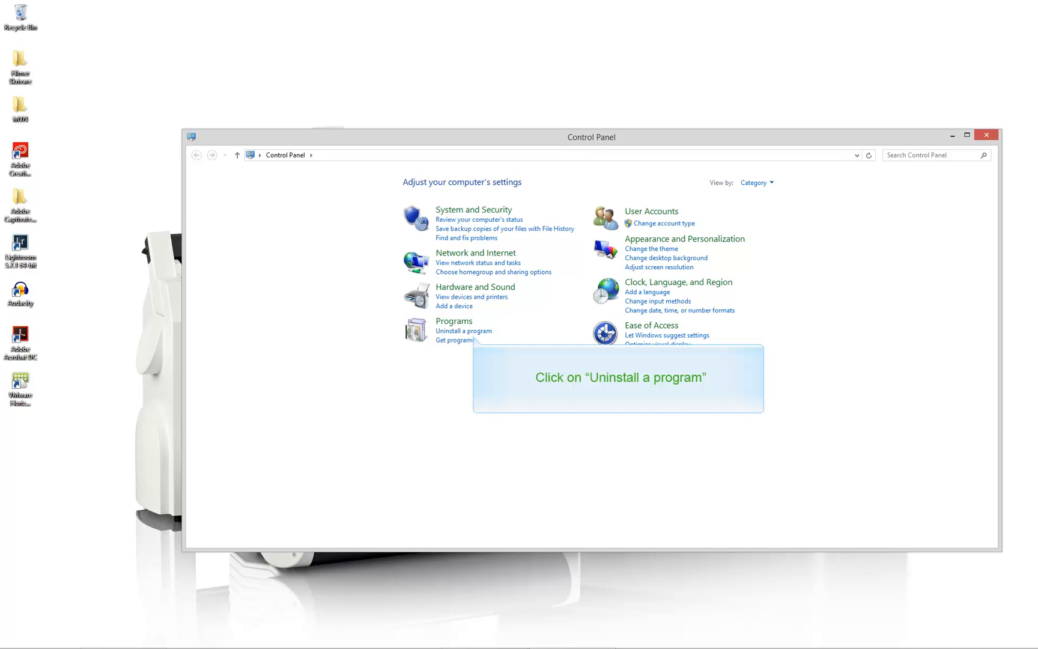
# Step: View the installed-programs list under 'Uninstall a program', then close the window
pyautogui.click(463, 331)
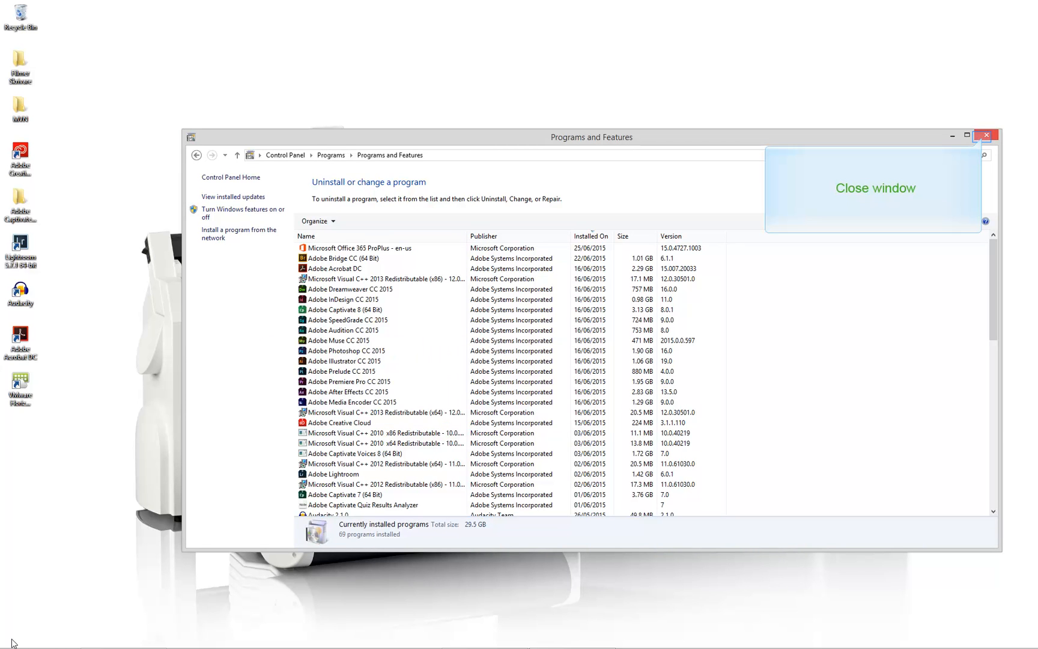
pyautogui.moveTo(323, 627)
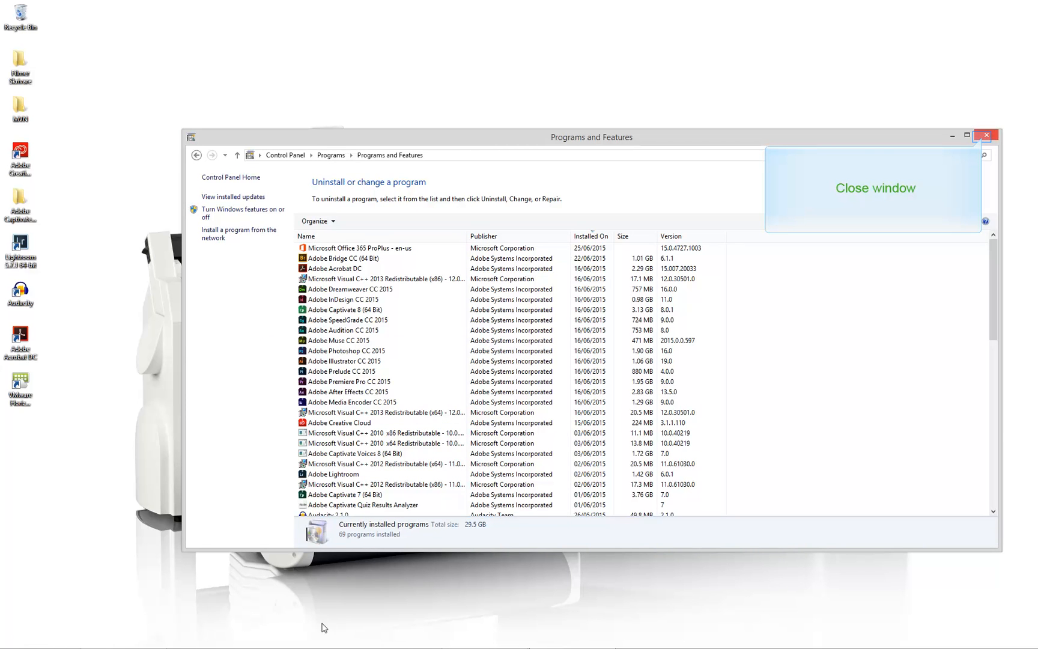
pyautogui.moveTo(985, 134)
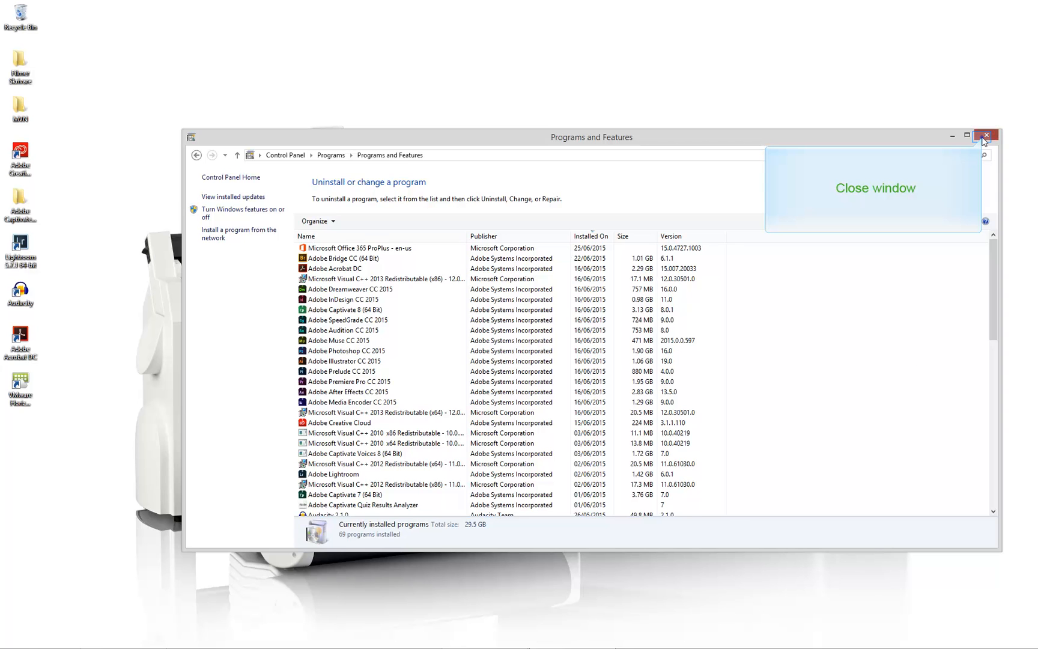
pyautogui.click(984, 137)
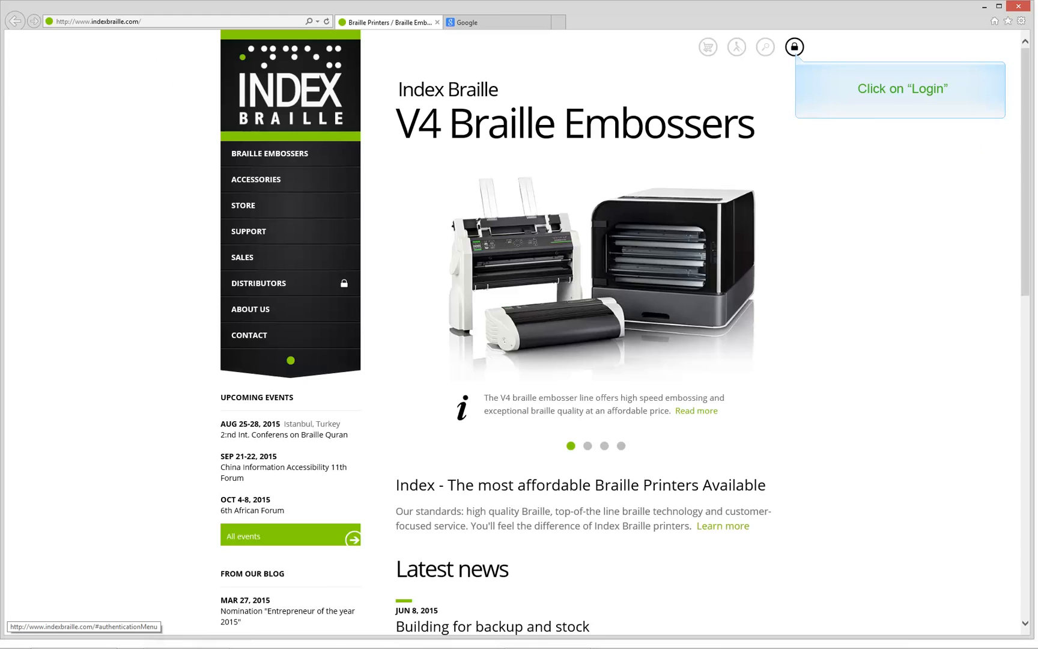
# Step: Show the site's login bar via the lock icon and go to 'Please register'
pyautogui.click(794, 47)
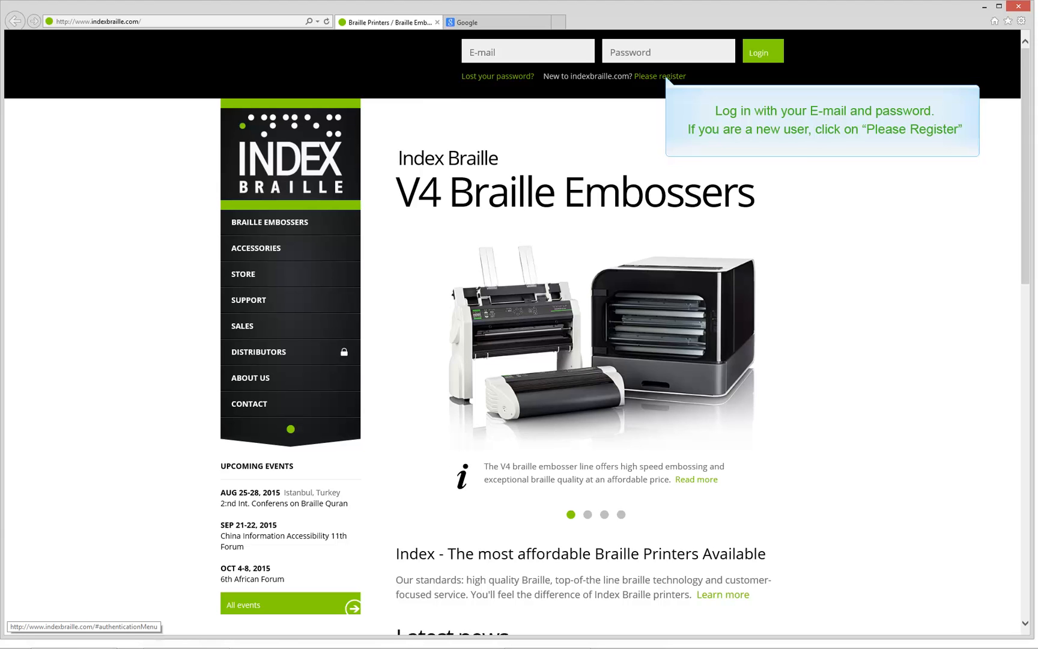
pyautogui.click(660, 76)
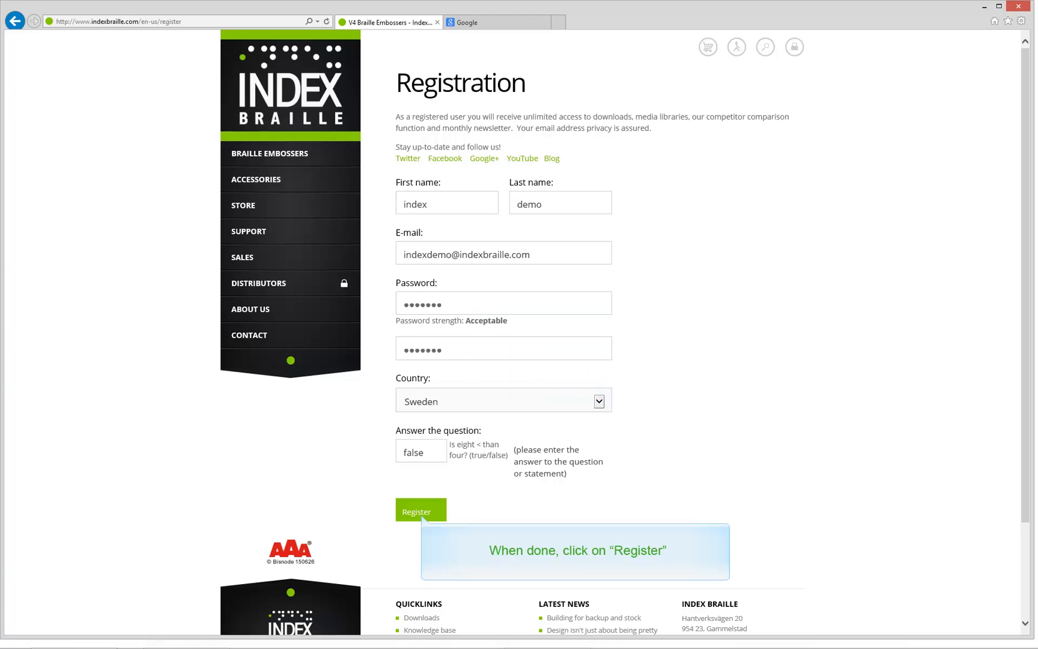
# Step: Submit the filled registration form with the green Register button
pyautogui.click(419, 511)
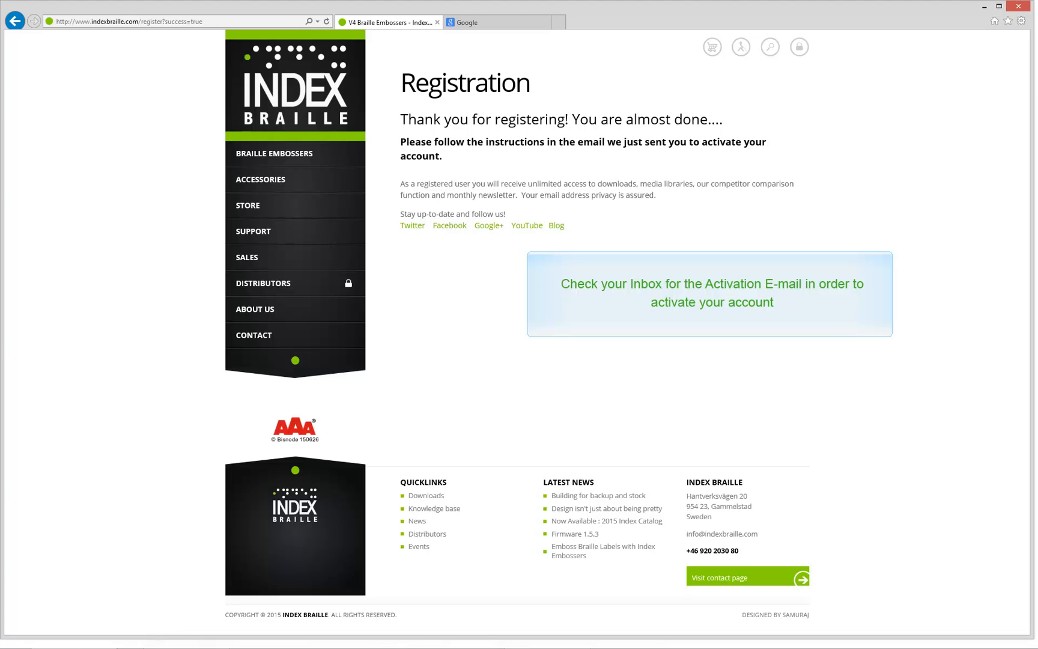
pyautogui.moveTo(799, 47)
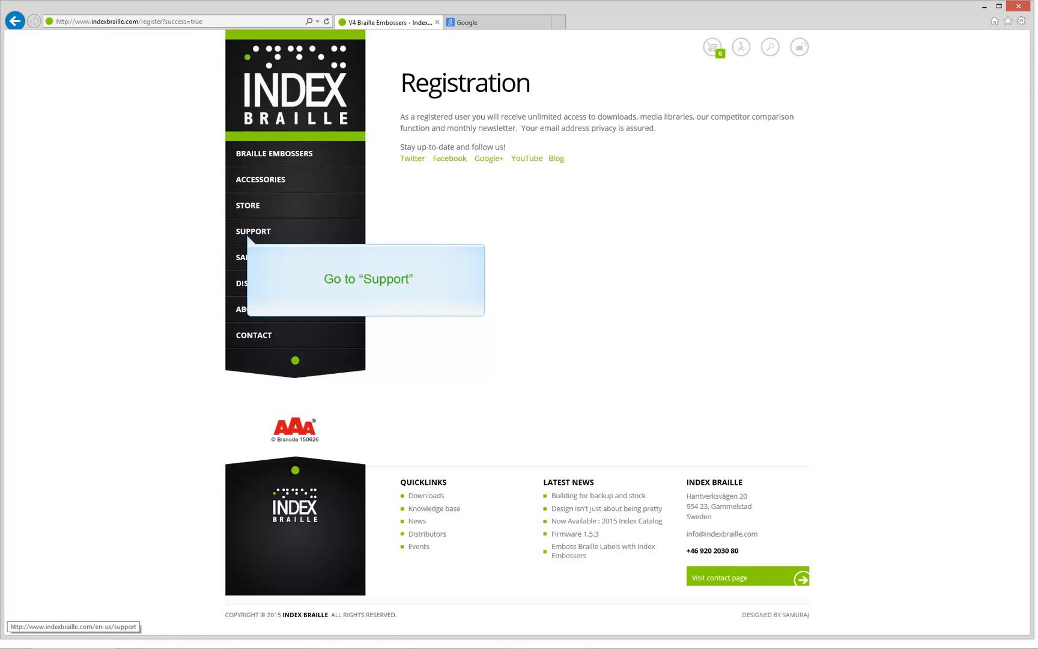
# Step: Go to Support > Drivers and start downloading Index Braille printer driver 8.1.0
pyautogui.click(252, 230)
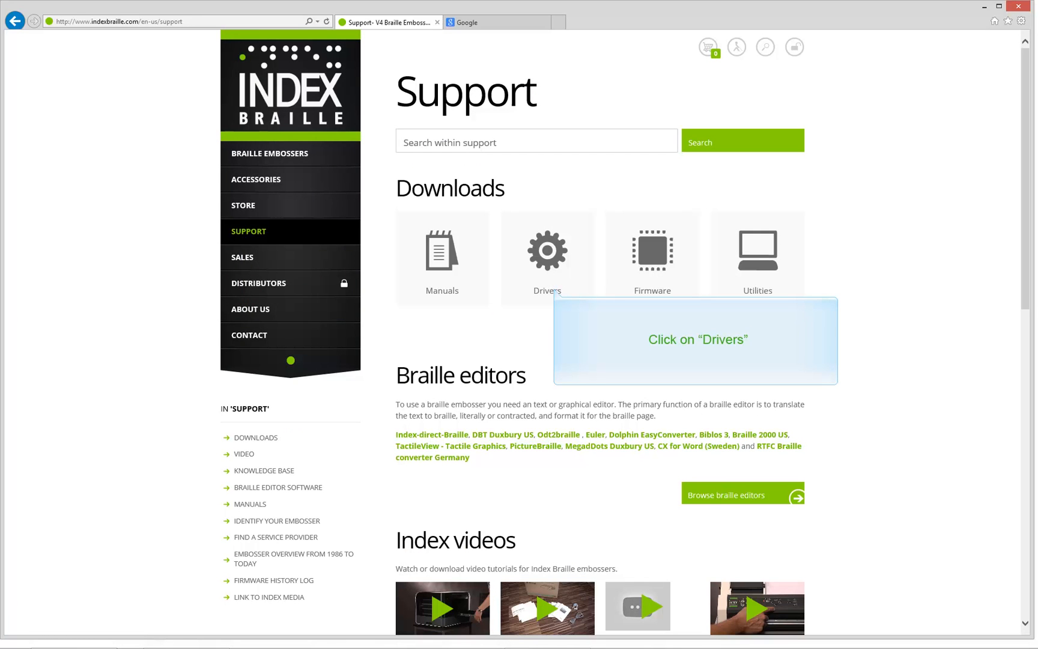
pyautogui.click(546, 250)
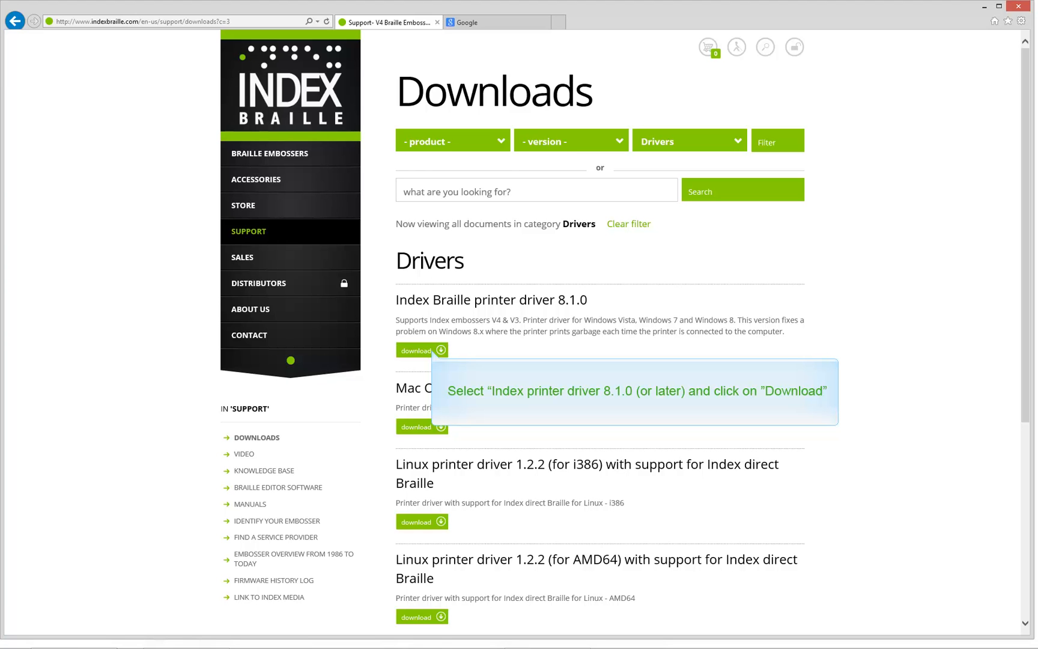
pyautogui.click(422, 350)
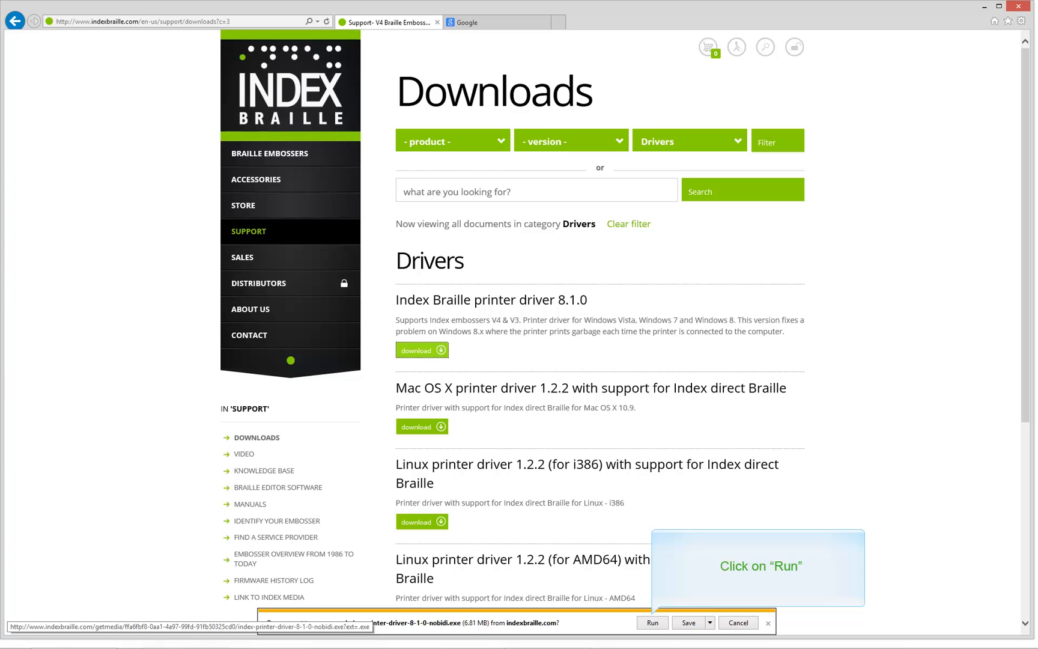
# Step: Run the downloaded installer, install the driver and allow it through User Account Control
pyautogui.click(652, 622)
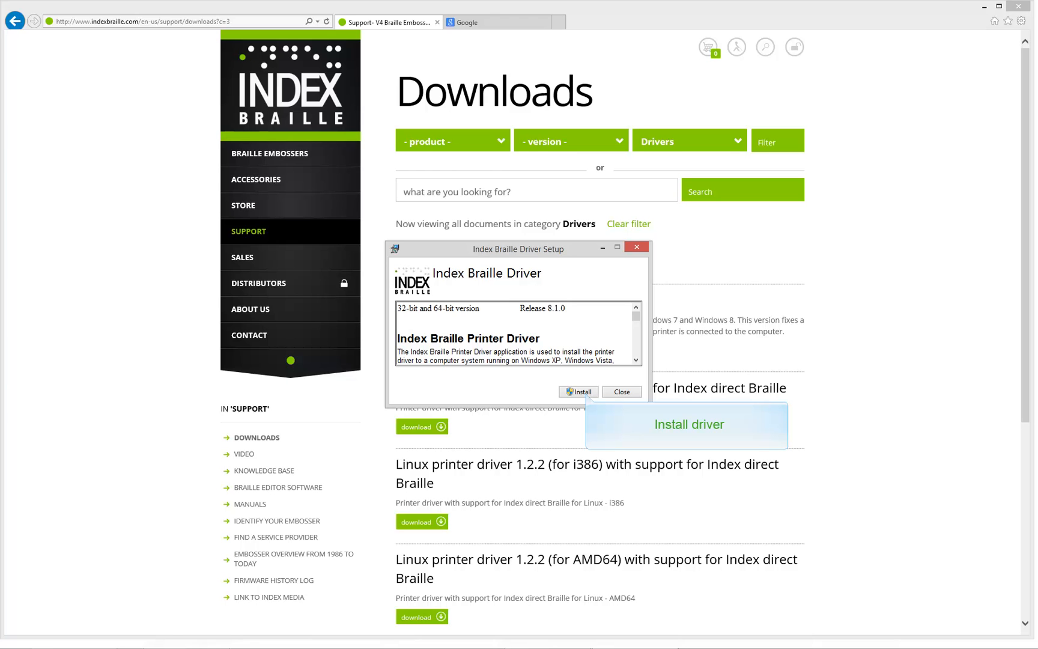
pyautogui.click(577, 392)
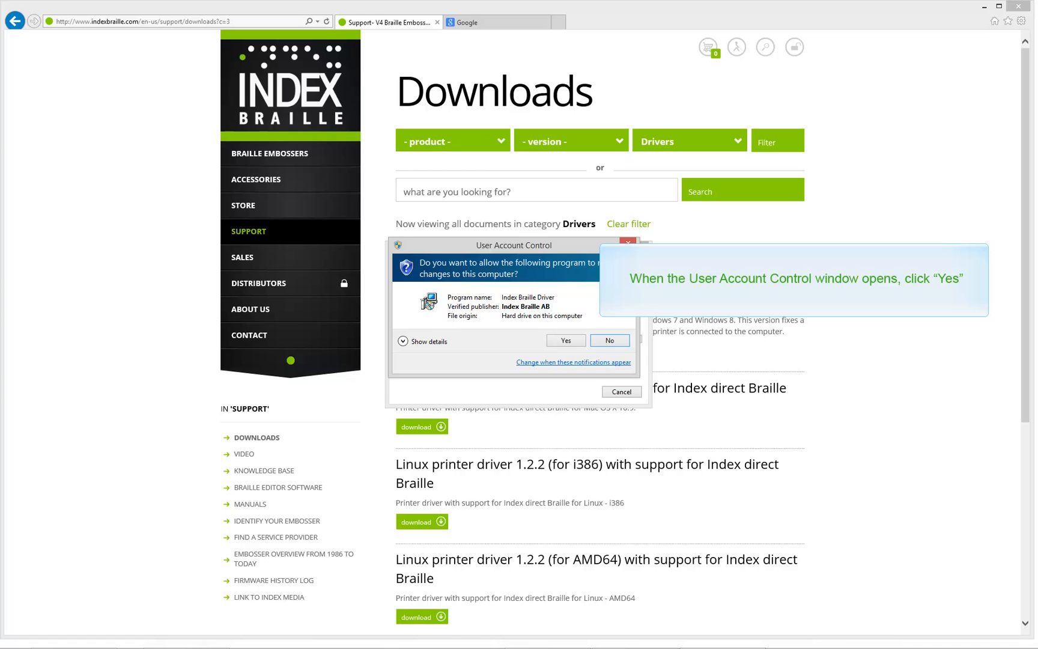
pyautogui.click(563, 341)
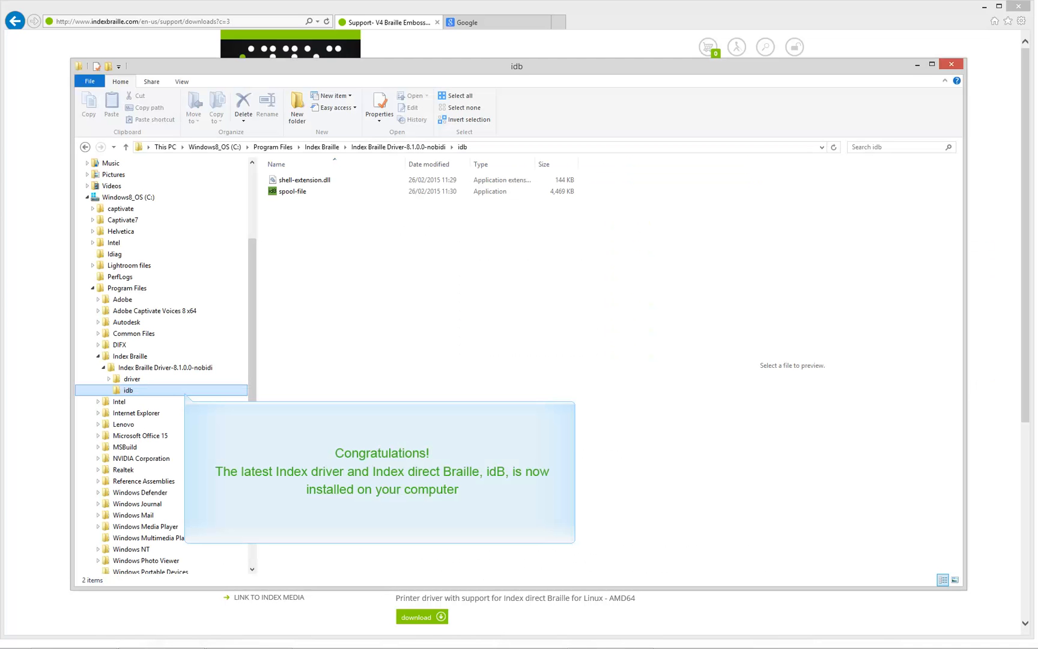